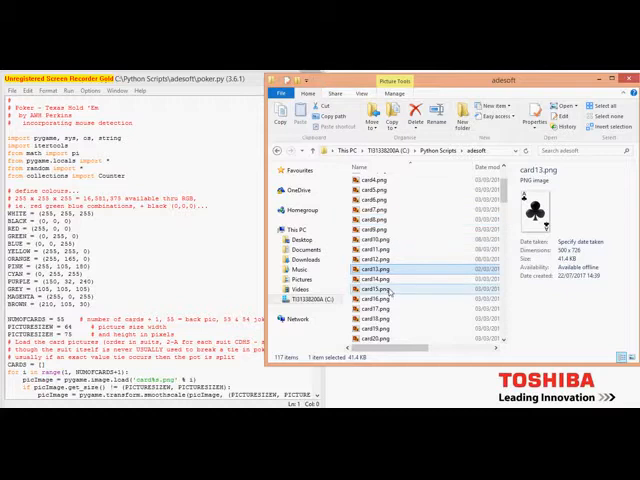
mouse_move(376, 280)
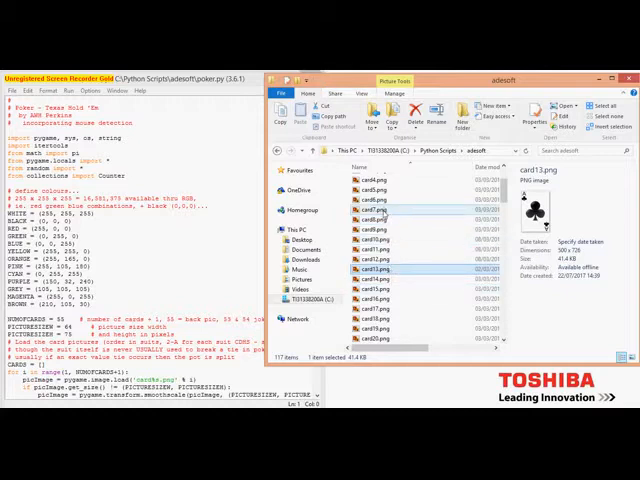
Preview two successive card PNG images in the game folder's preview pane
left_click(366, 212)
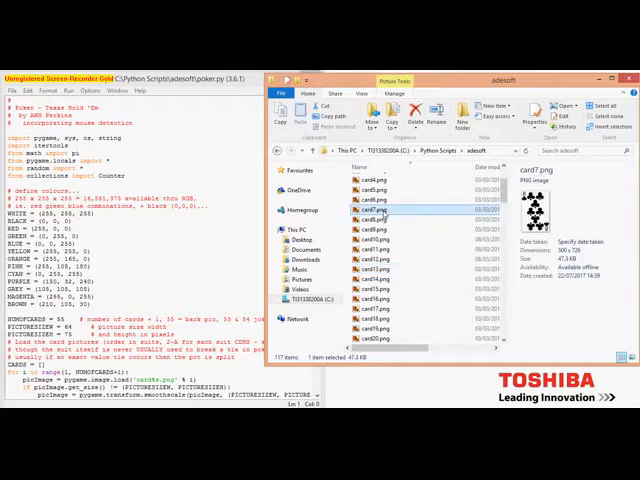
left_click(372, 228)
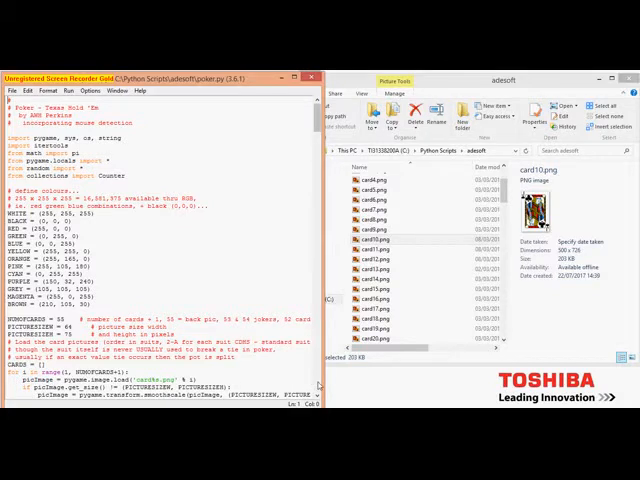
scroll("down", 3)
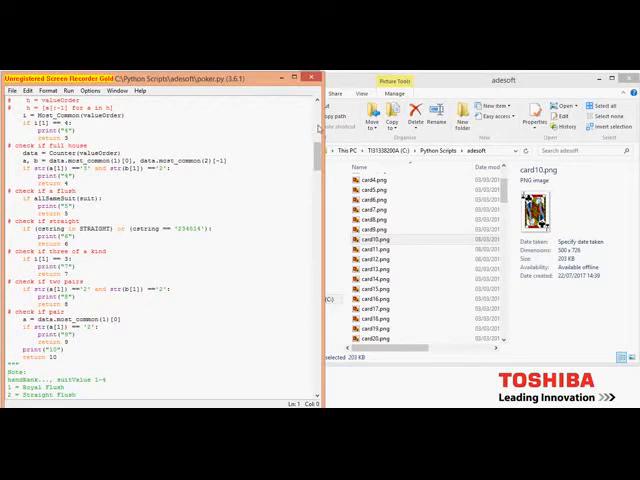
scroll("up", 3)
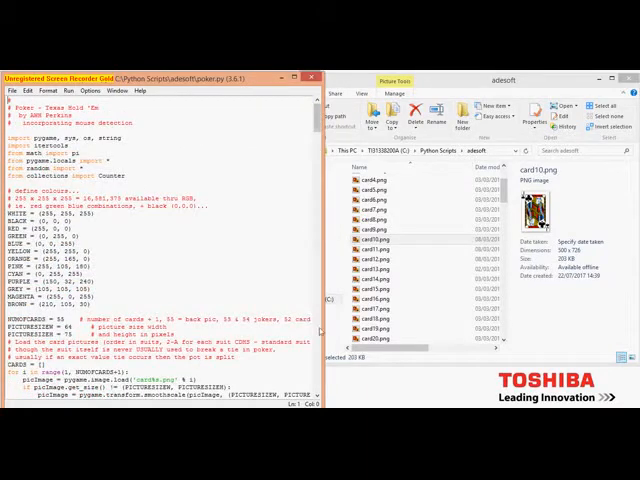
scroll("down", 3)
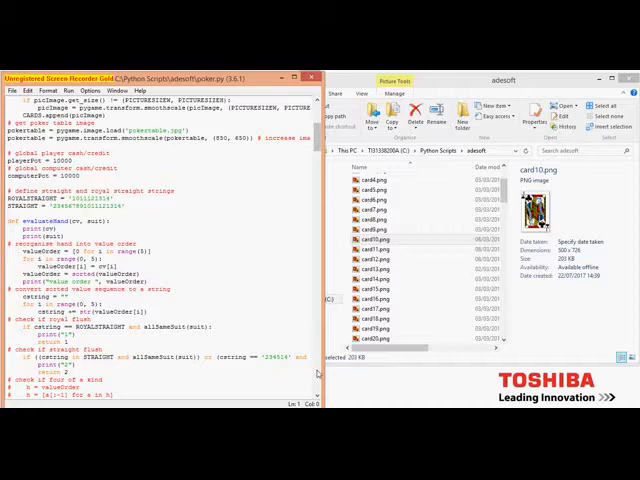
scroll("down", 3)
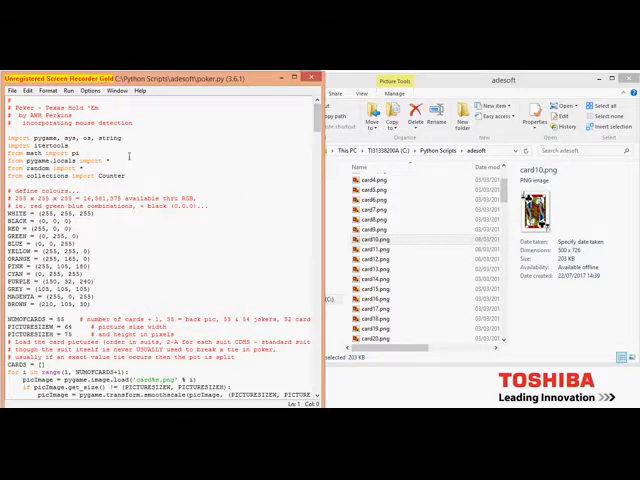
Run the script, bet 50 preflop and check through flop, turn and river to the showdown
left_click(68, 92)
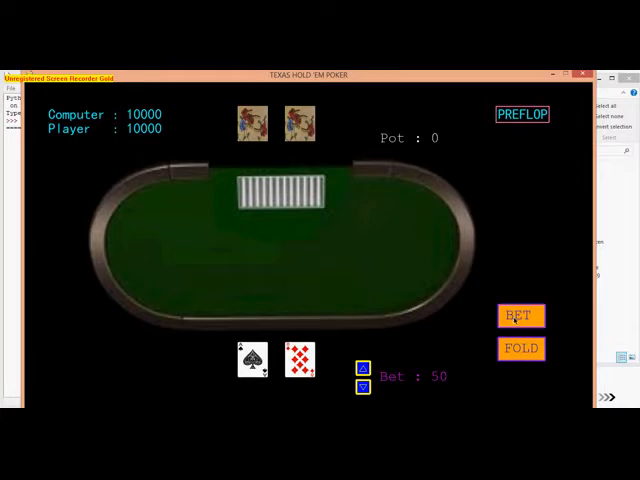
left_click(520, 316)
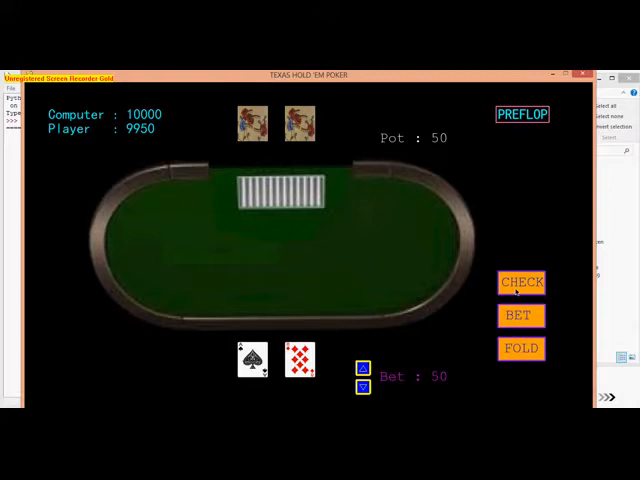
left_click(520, 282)
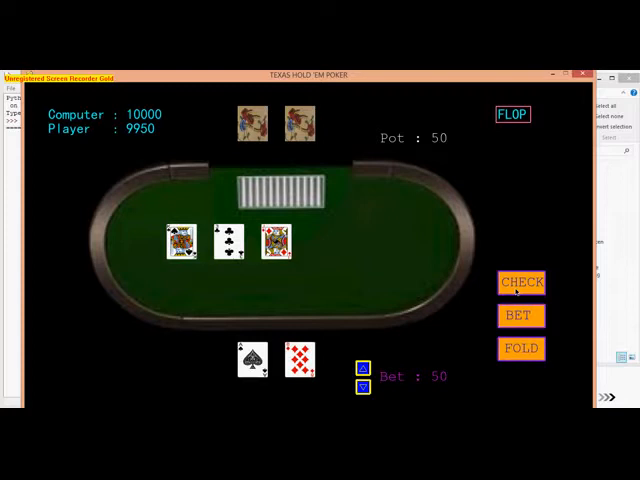
left_click(520, 282)
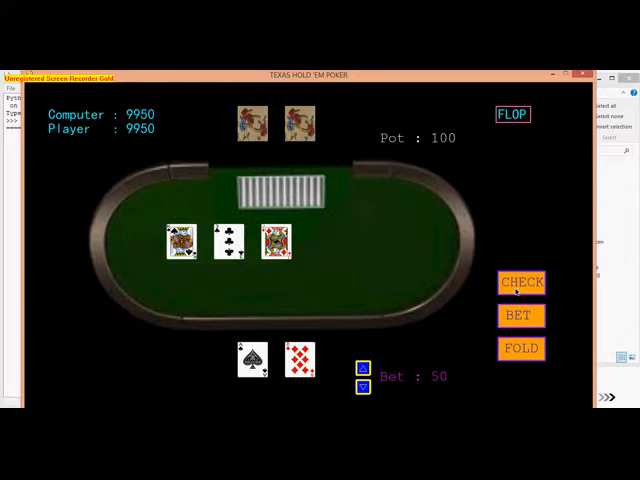
left_click(520, 282)
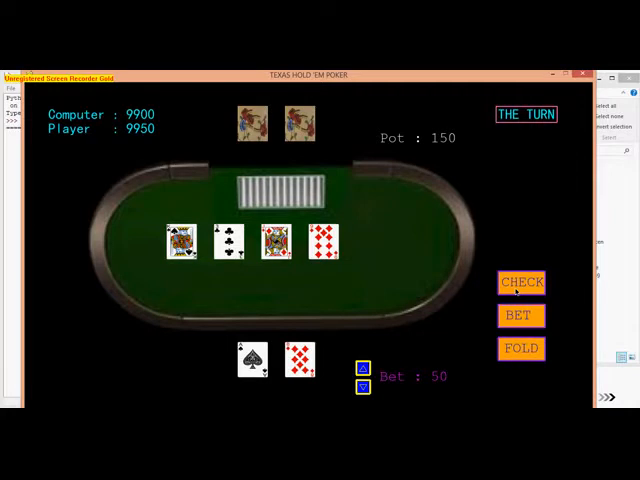
left_click(520, 282)
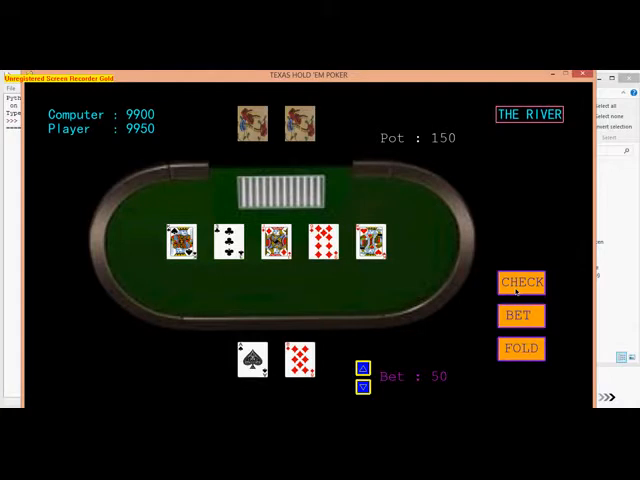
left_click(520, 282)
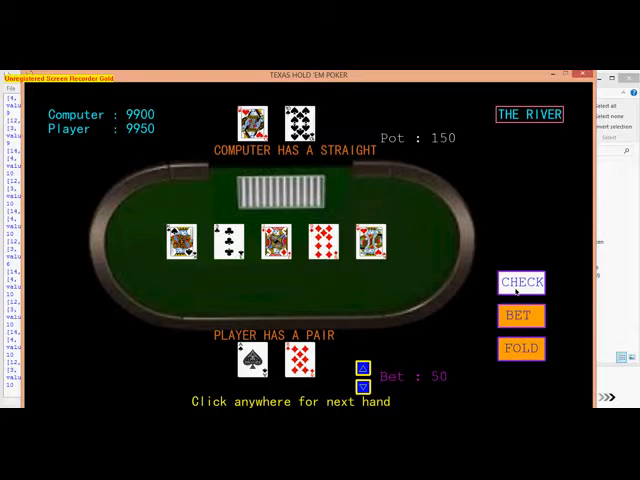
mouse_move(380, 302)
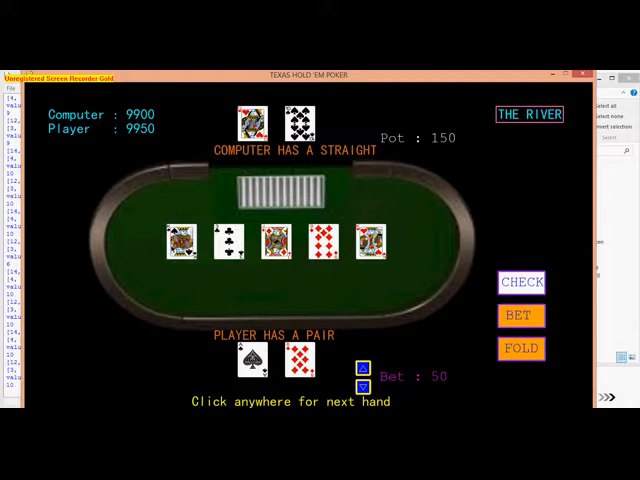
mouse_move(190, 304)
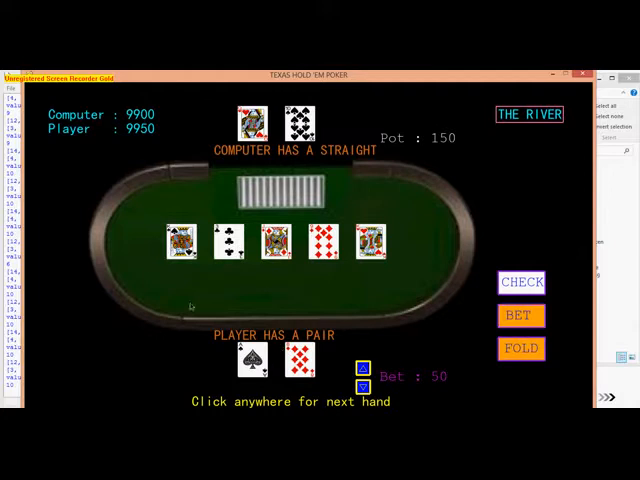
mouse_move(192, 304)
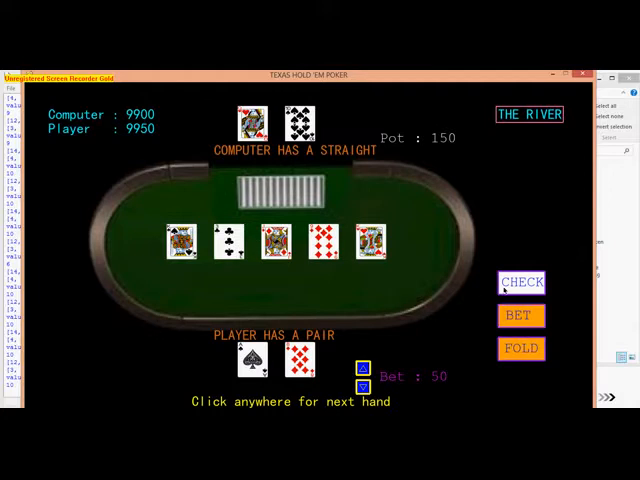
mouse_move(520, 290)
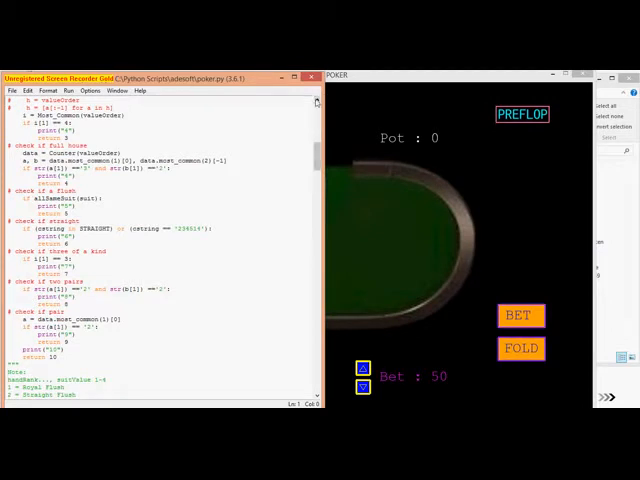
scroll("up", 3)
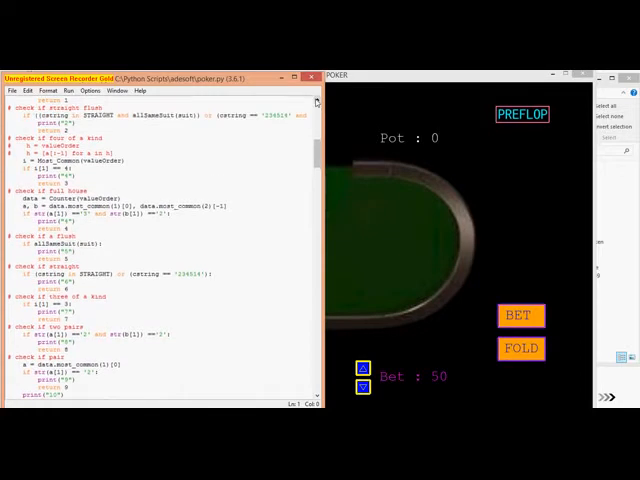
scroll("up", 3)
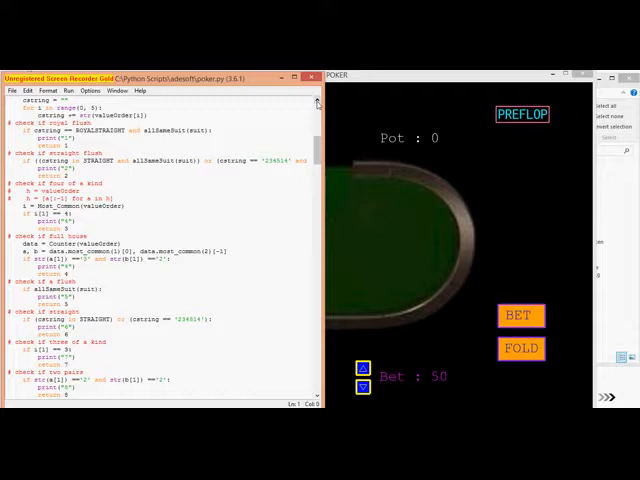
scroll("up", 3)
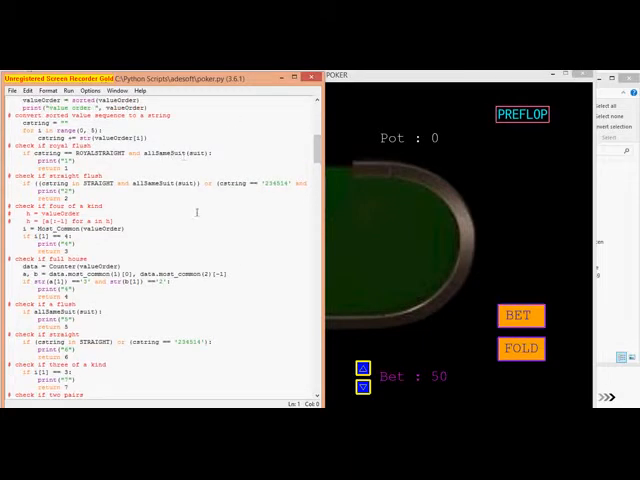
mouse_move(318, 378)
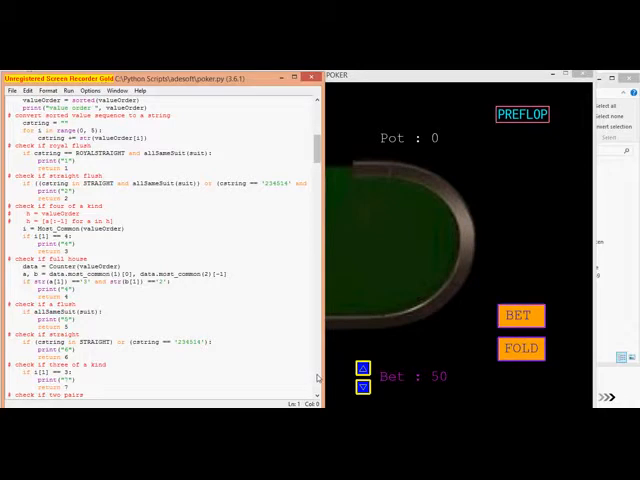
scroll("down", 3)
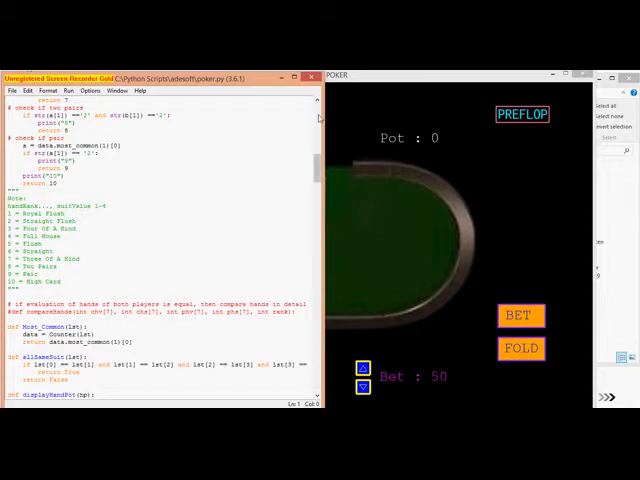
scroll("up", 3)
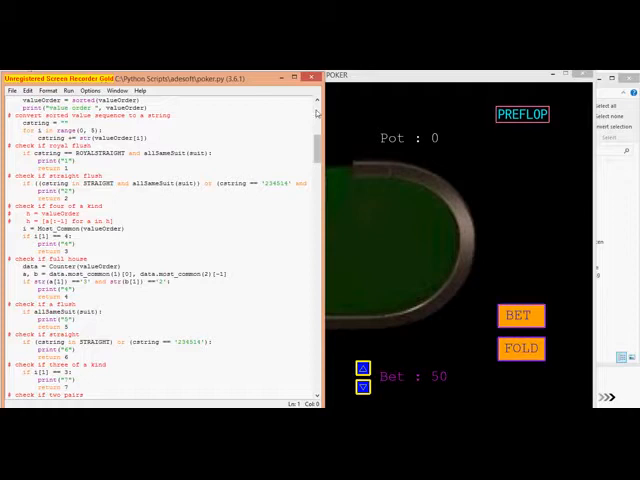
scroll("up", 3)
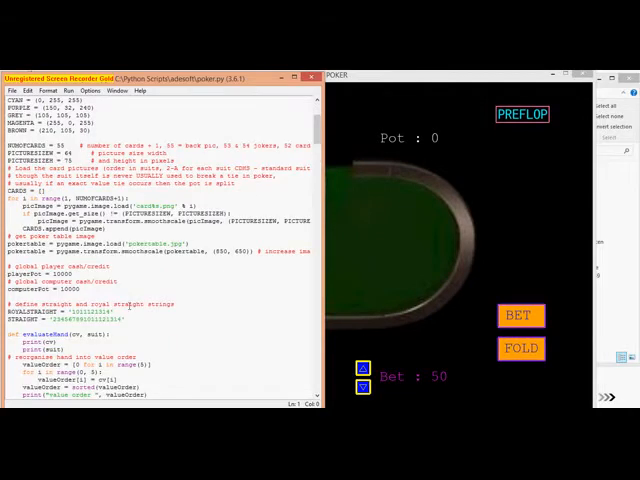
mouse_move(314, 350)
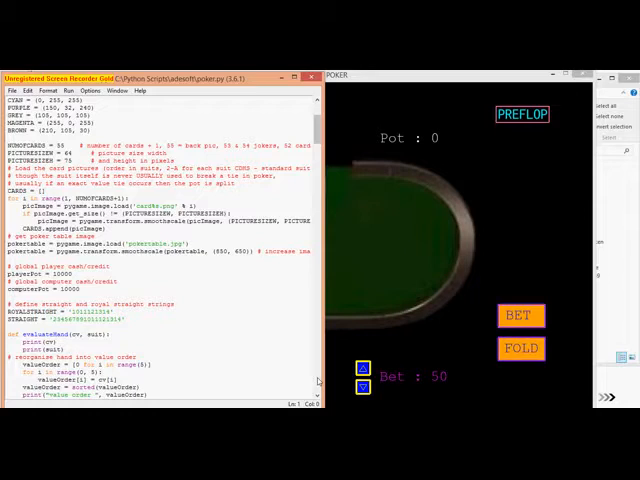
scroll("down", 3)
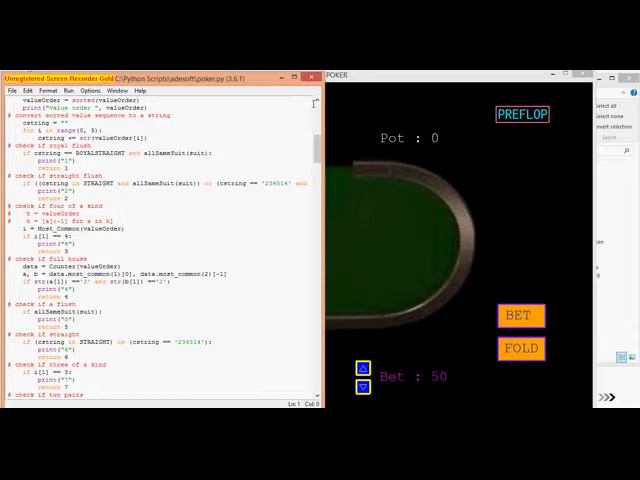
scroll("up", 3)
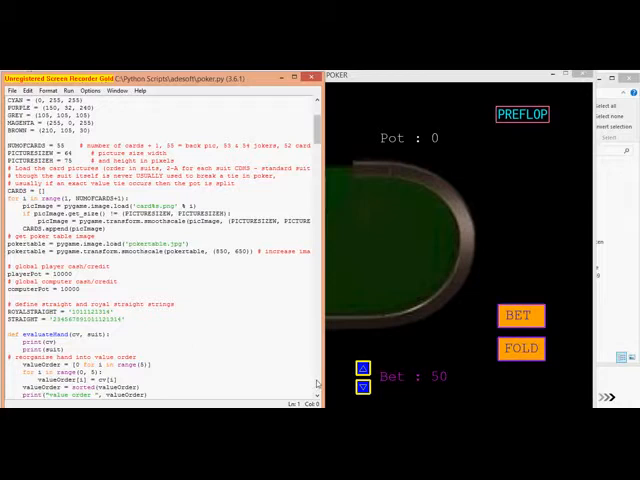
scroll("down", 3)
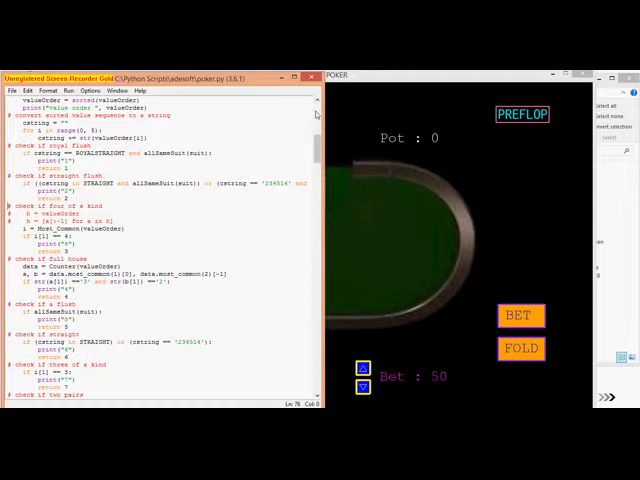
scroll("up", 3)
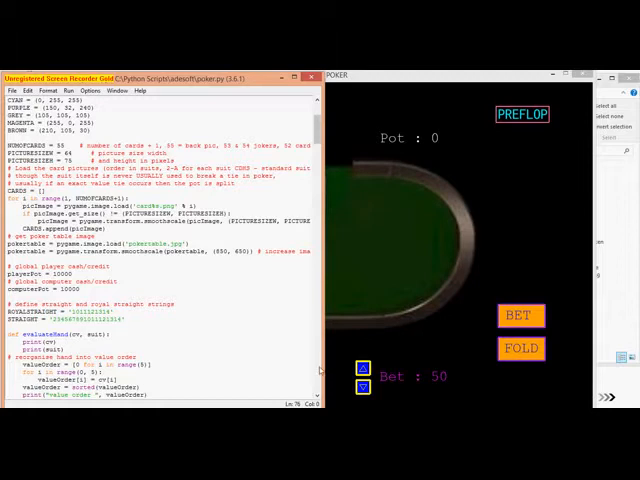
scroll("down", 3)
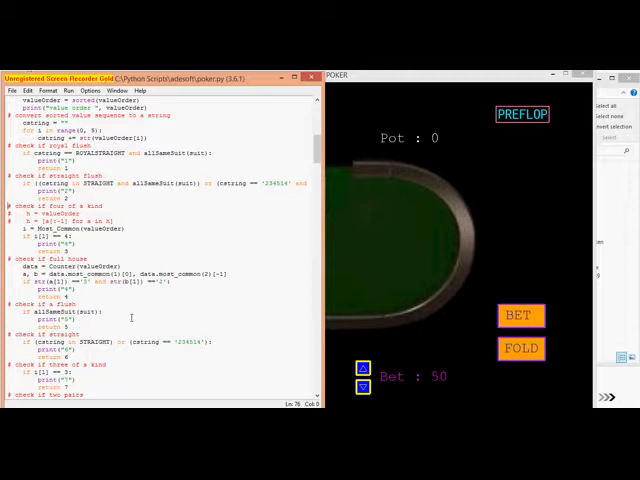
mouse_move(312, 388)
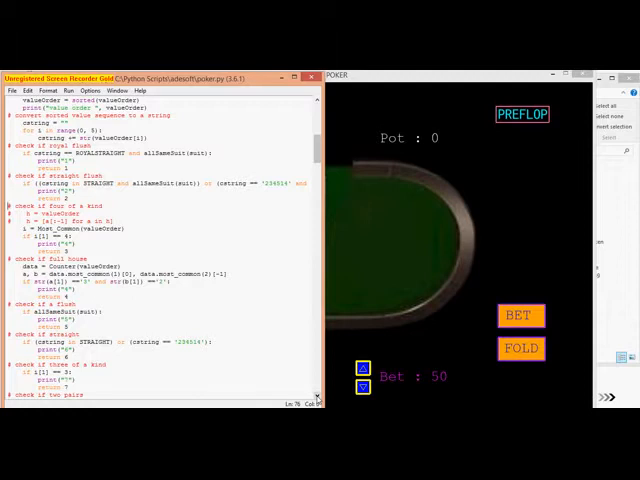
scroll("down", 3)
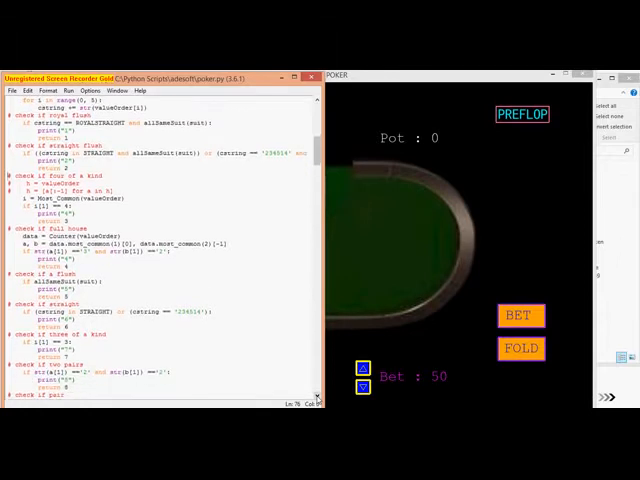
scroll("down", 3)
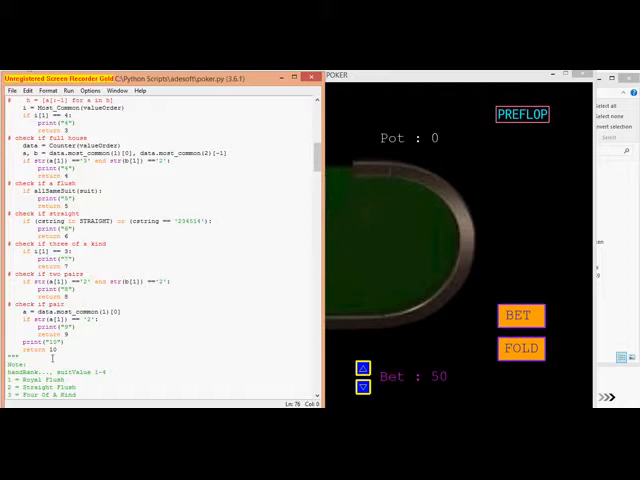
mouse_move(174, 250)
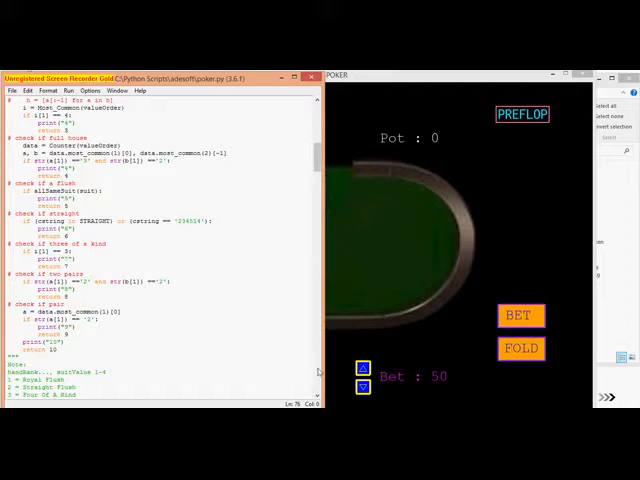
scroll("up", 3)
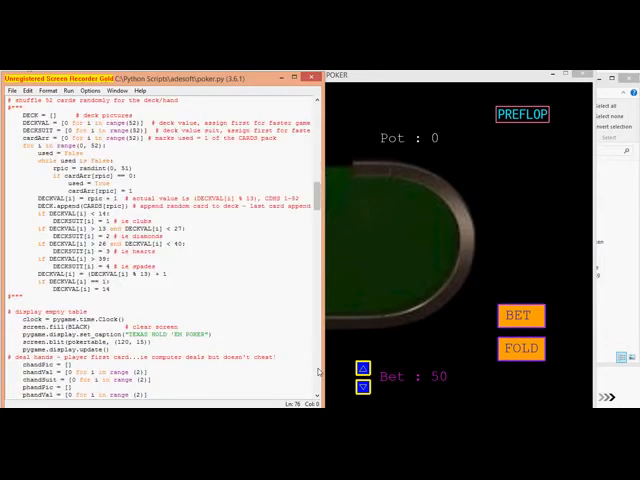
scroll("down", 3)
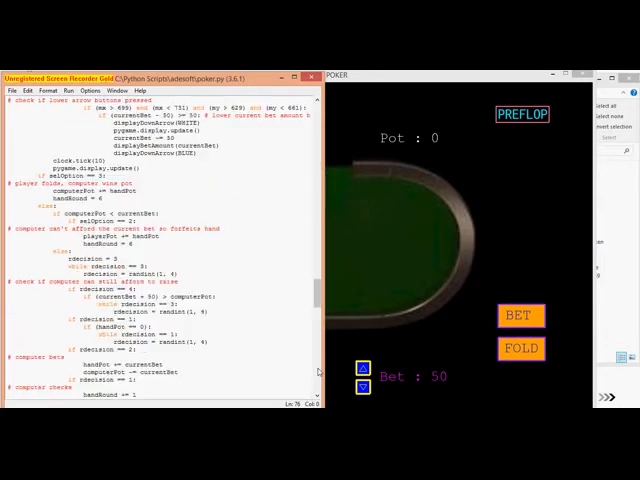
scroll("down", 3)
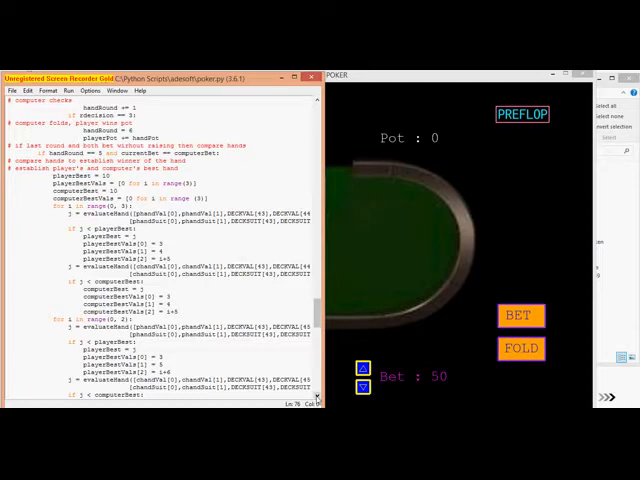
scroll("down", 3)
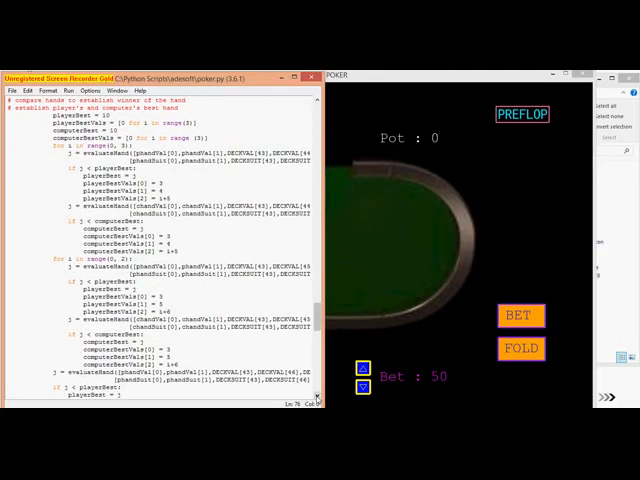
scroll("down", 3)
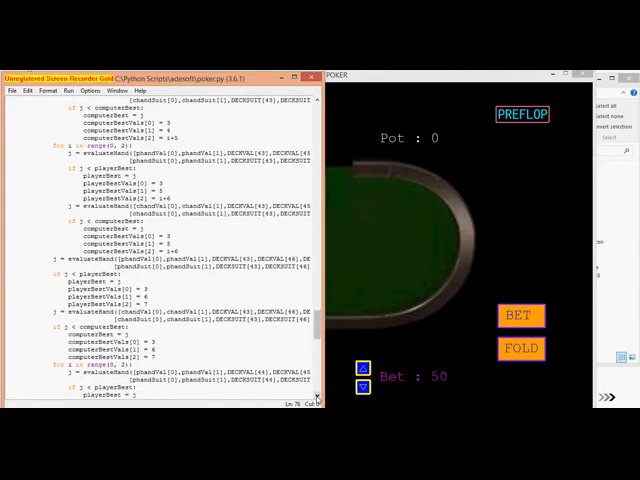
scroll("down", 3)
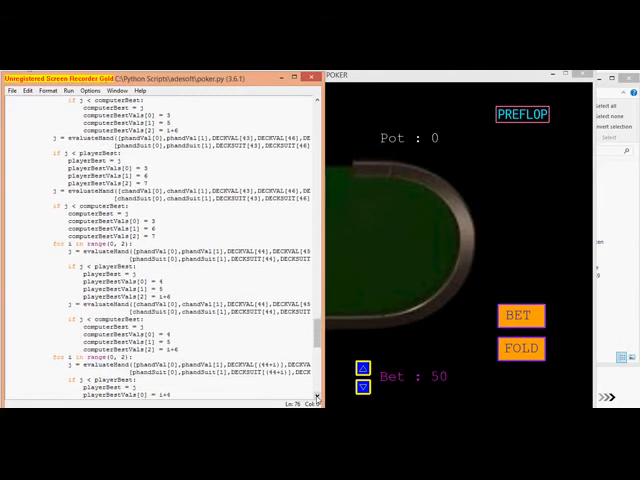
scroll("down", 3)
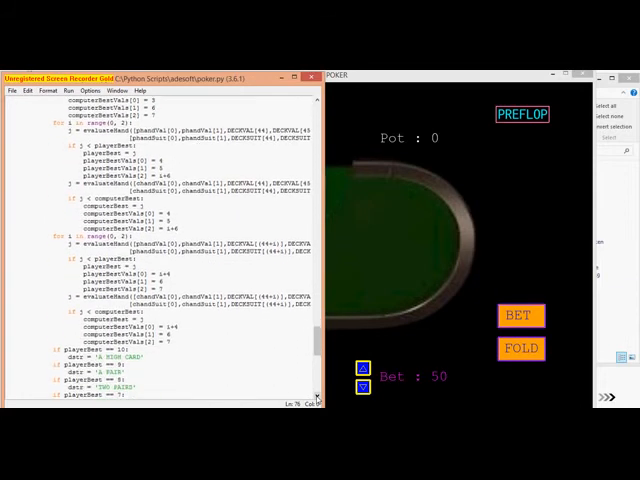
scroll("down", 3)
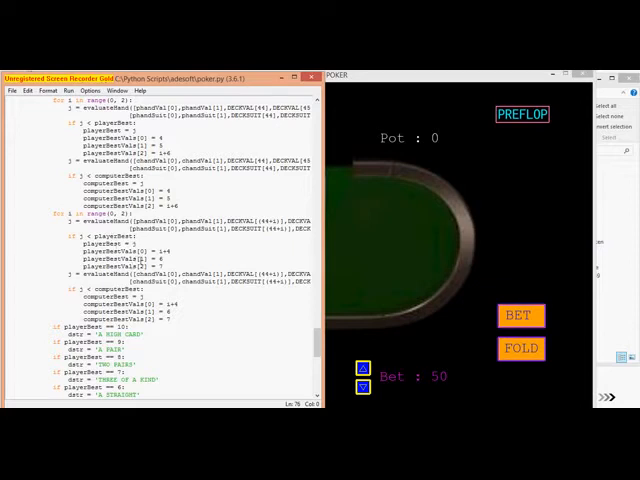
mouse_move(230, 244)
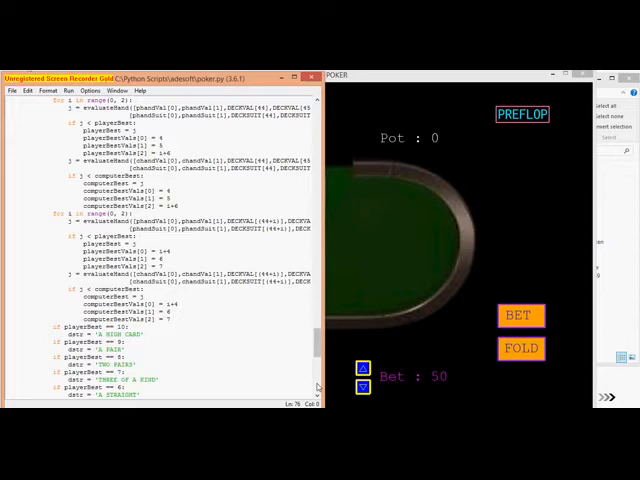
scroll("down", 3)
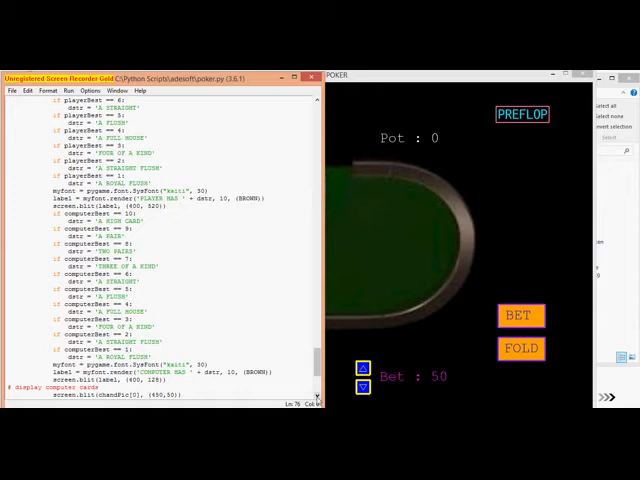
scroll("down", 3)
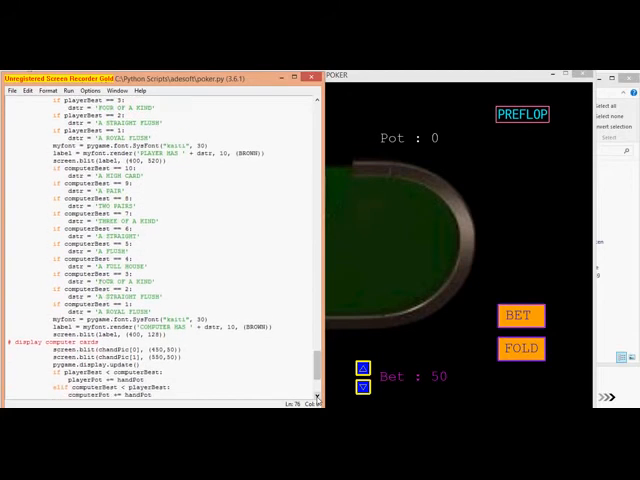
scroll("down", 3)
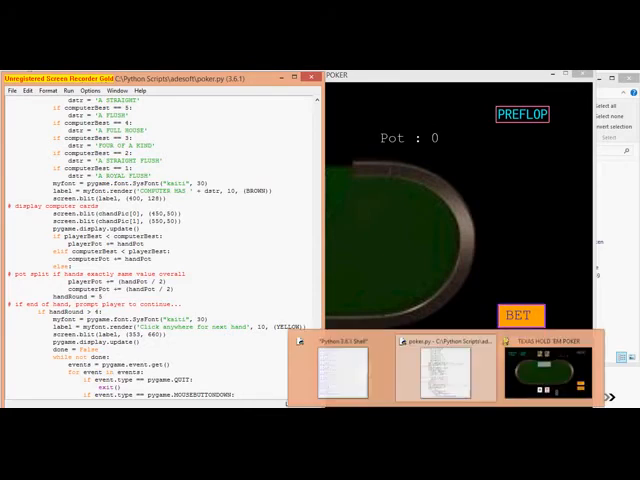
Raise the bet to 100, place it, then check through to the river for a 200 pot
left_click(552, 370)
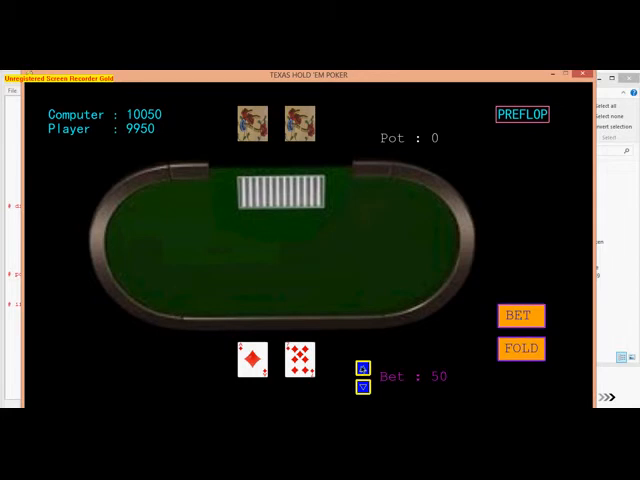
left_click(364, 368)
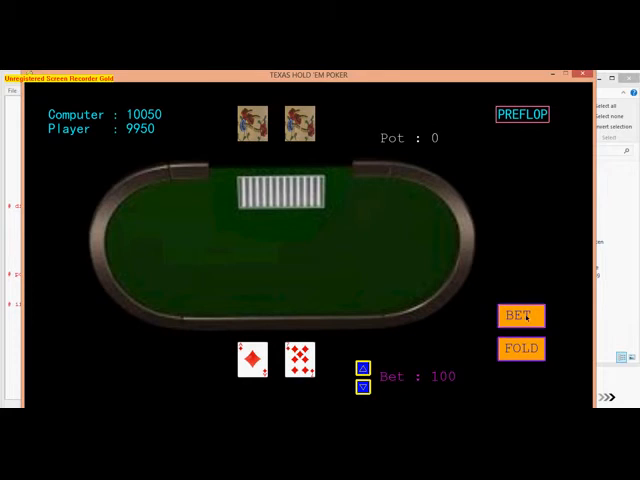
left_click(520, 316)
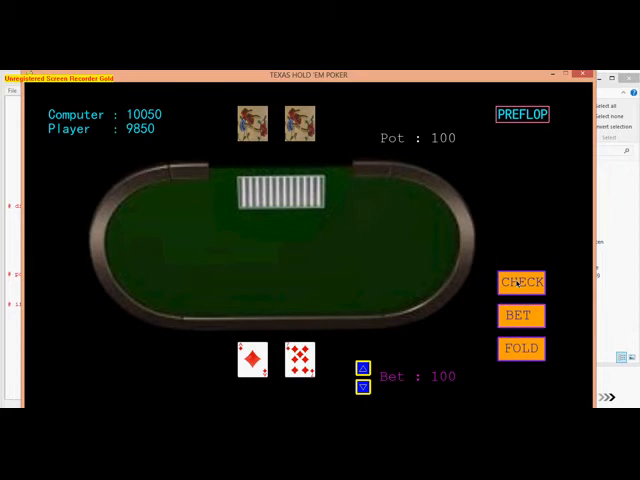
left_click(520, 282)
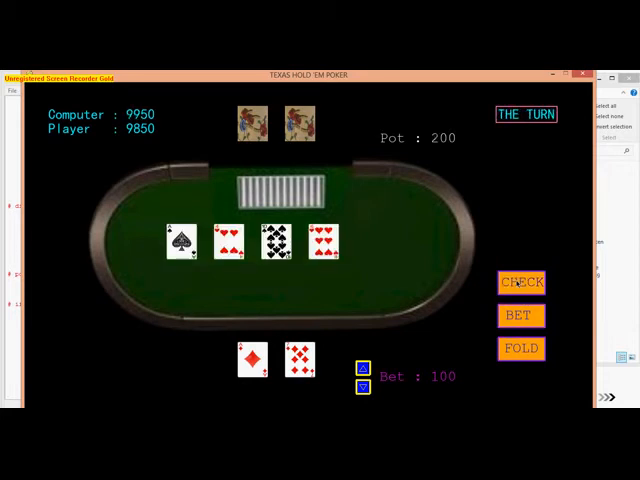
left_click(520, 282)
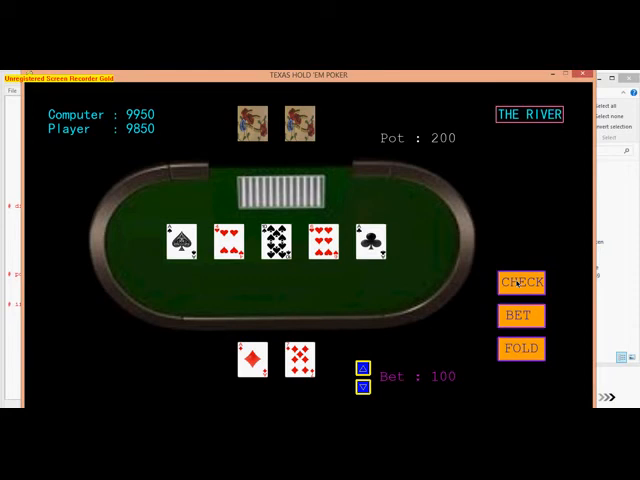
left_click(520, 284)
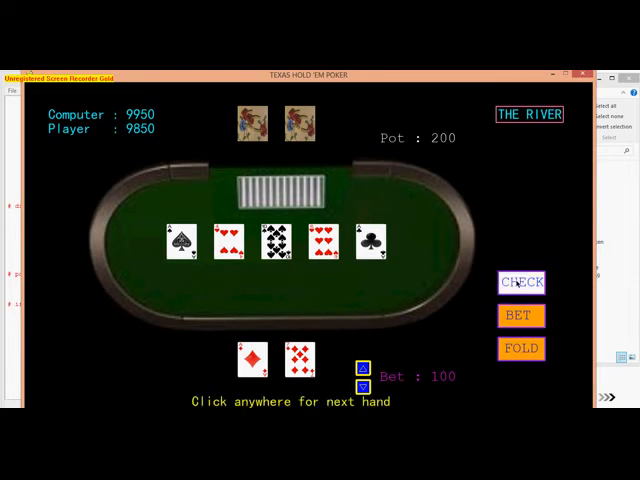
mouse_move(338, 336)
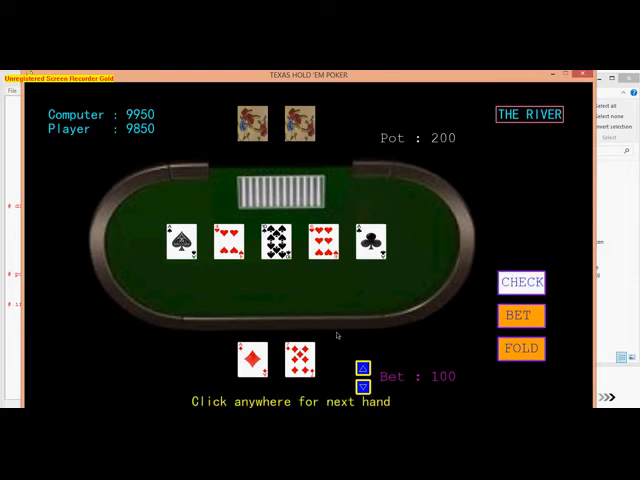
mouse_move(450, 338)
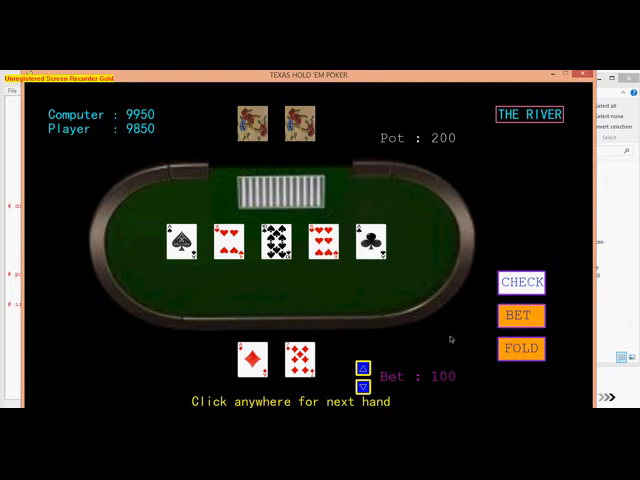
mouse_move(452, 336)
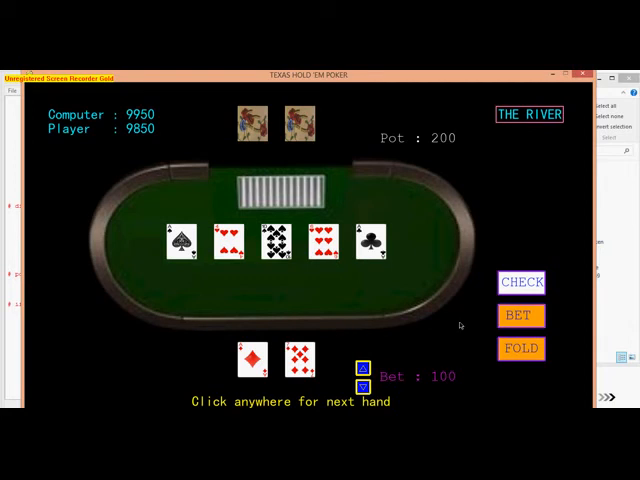
mouse_move(468, 332)
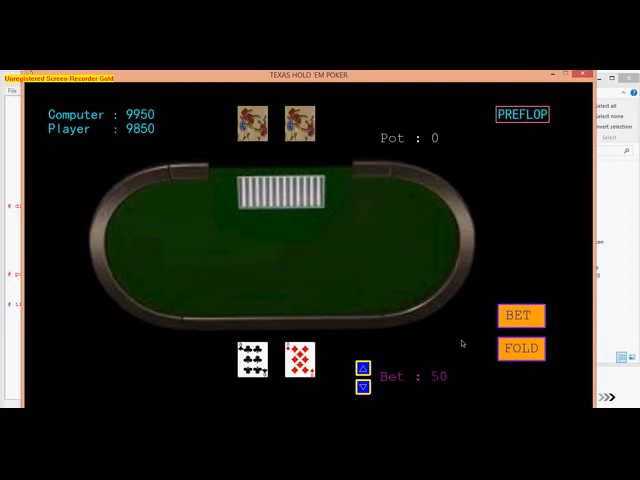
mouse_move(520, 316)
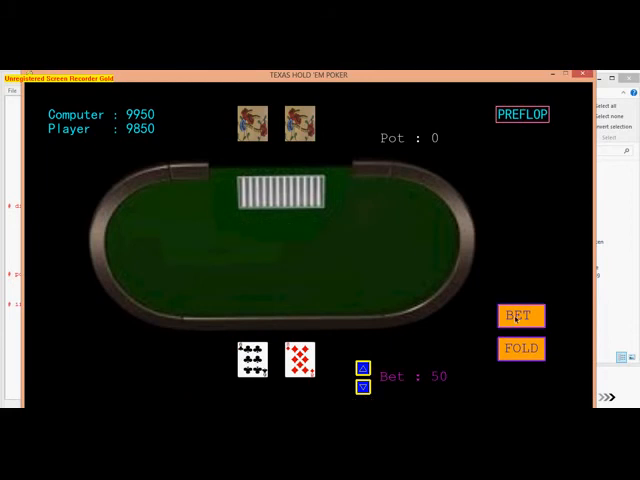
Bet 50 preflop, check flop, turn and river, and deal the next hand
left_click(520, 316)
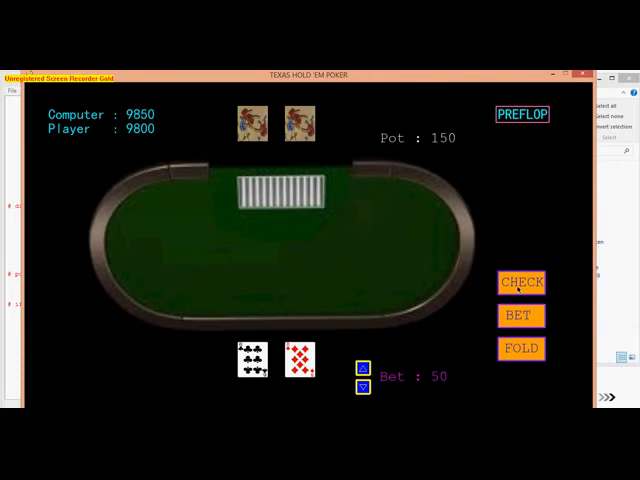
left_click(520, 282)
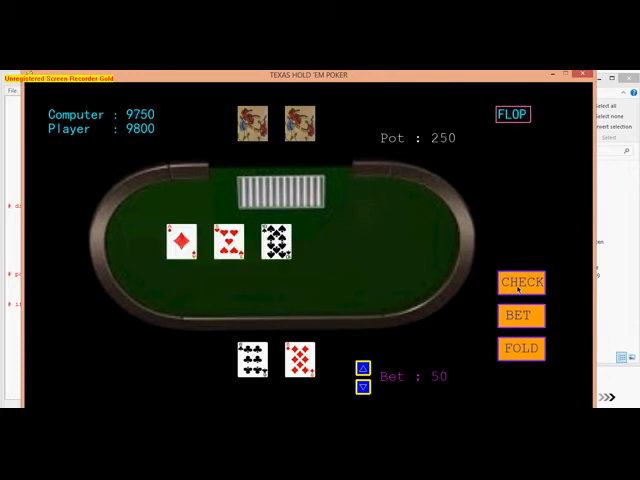
left_click(520, 282)
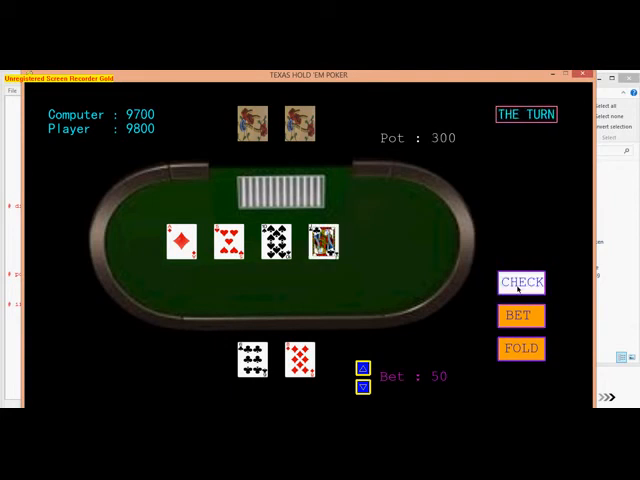
left_click(520, 282)
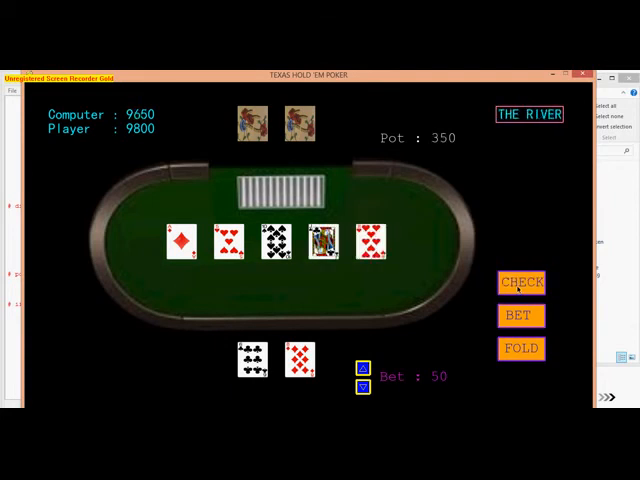
left_click(520, 282)
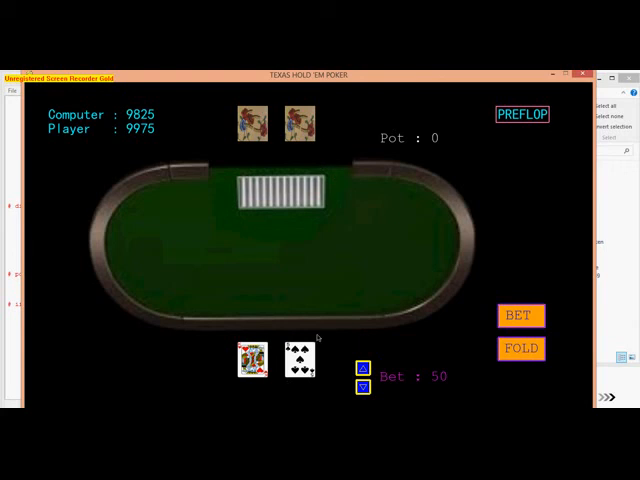
mouse_move(338, 116)
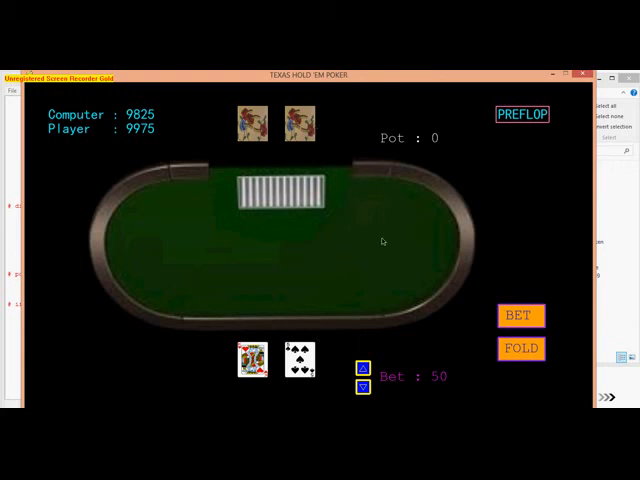
mouse_move(376, 332)
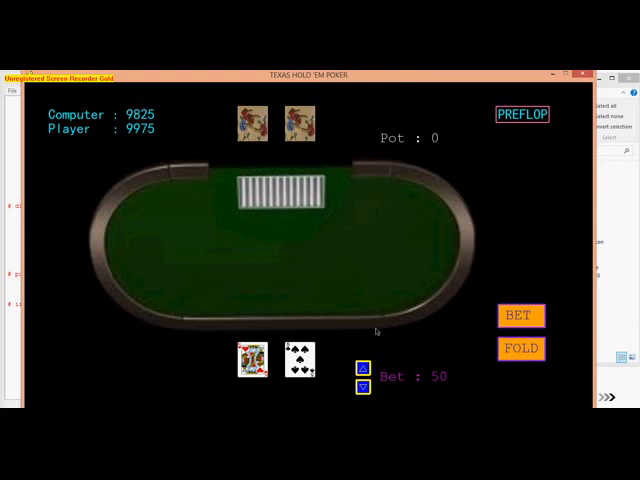